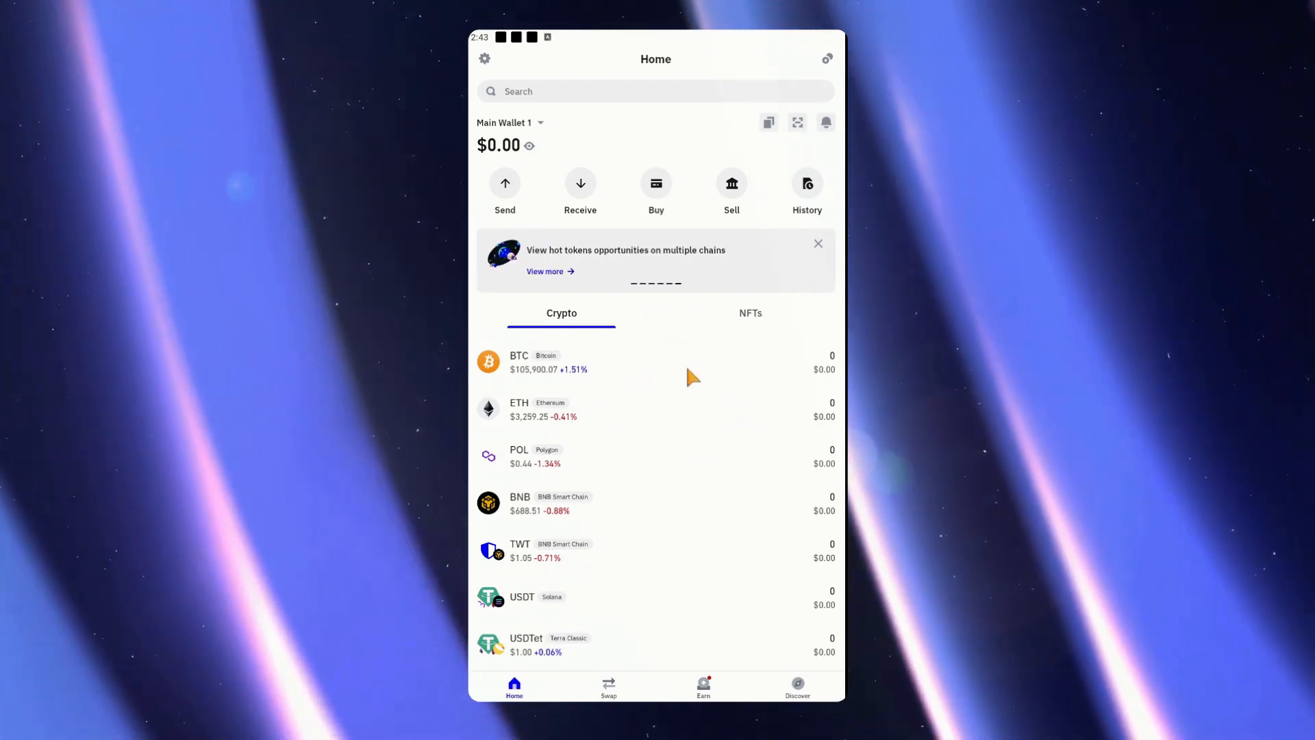
mouse_move(628, 376)
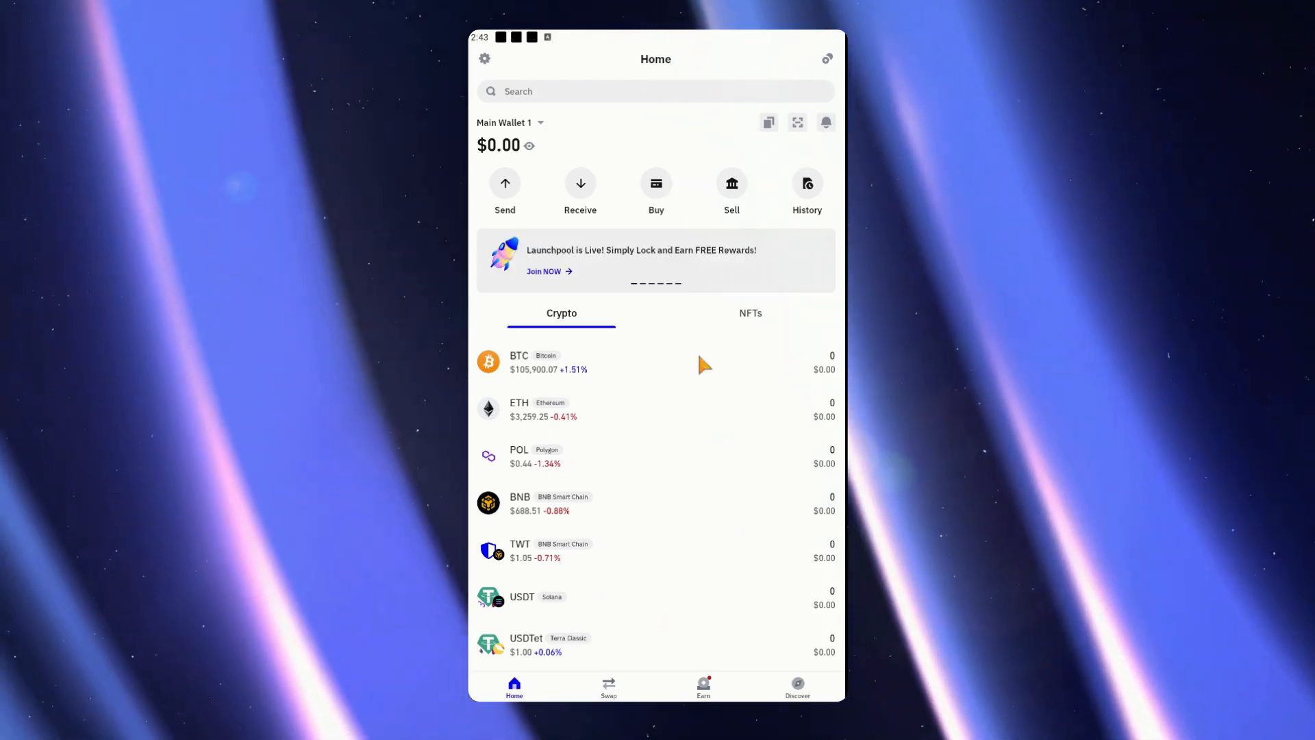
- Show the USDT (Solana) receive address with its QR code and copy it to the clipboard
left_click(580, 182)
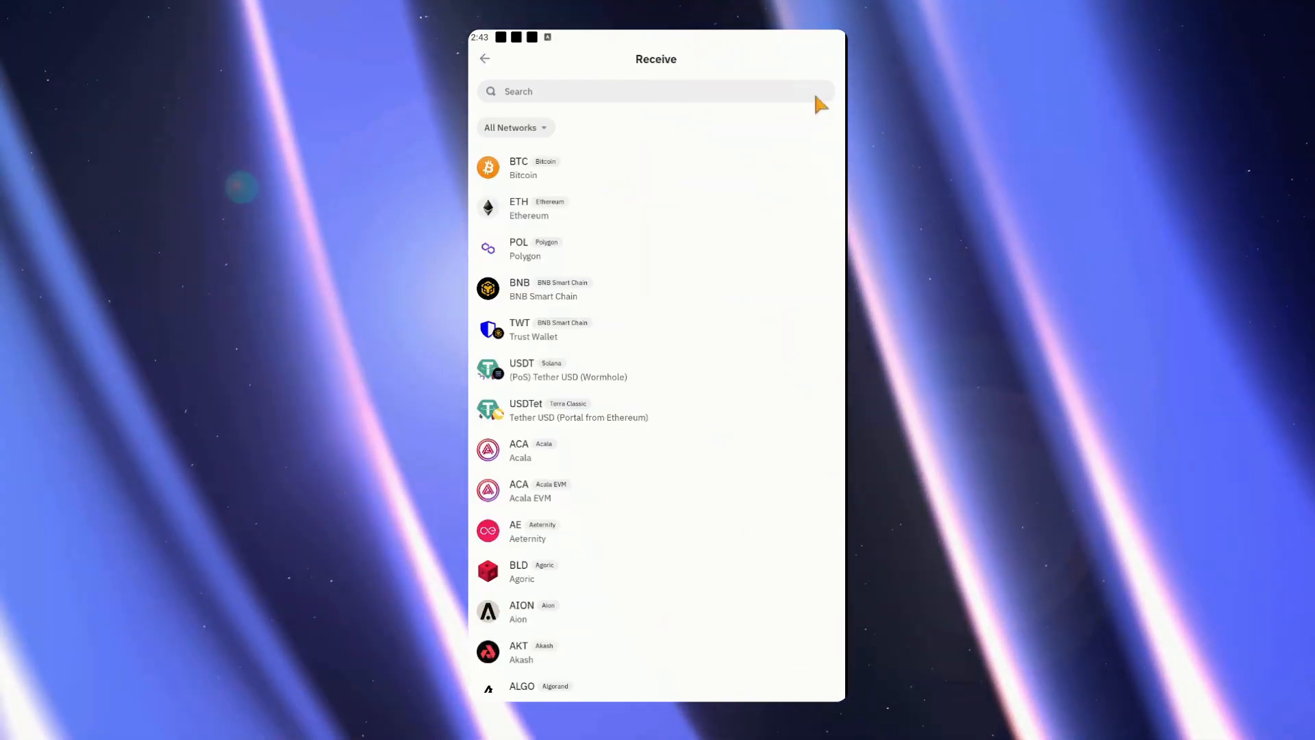
left_click(567, 368)
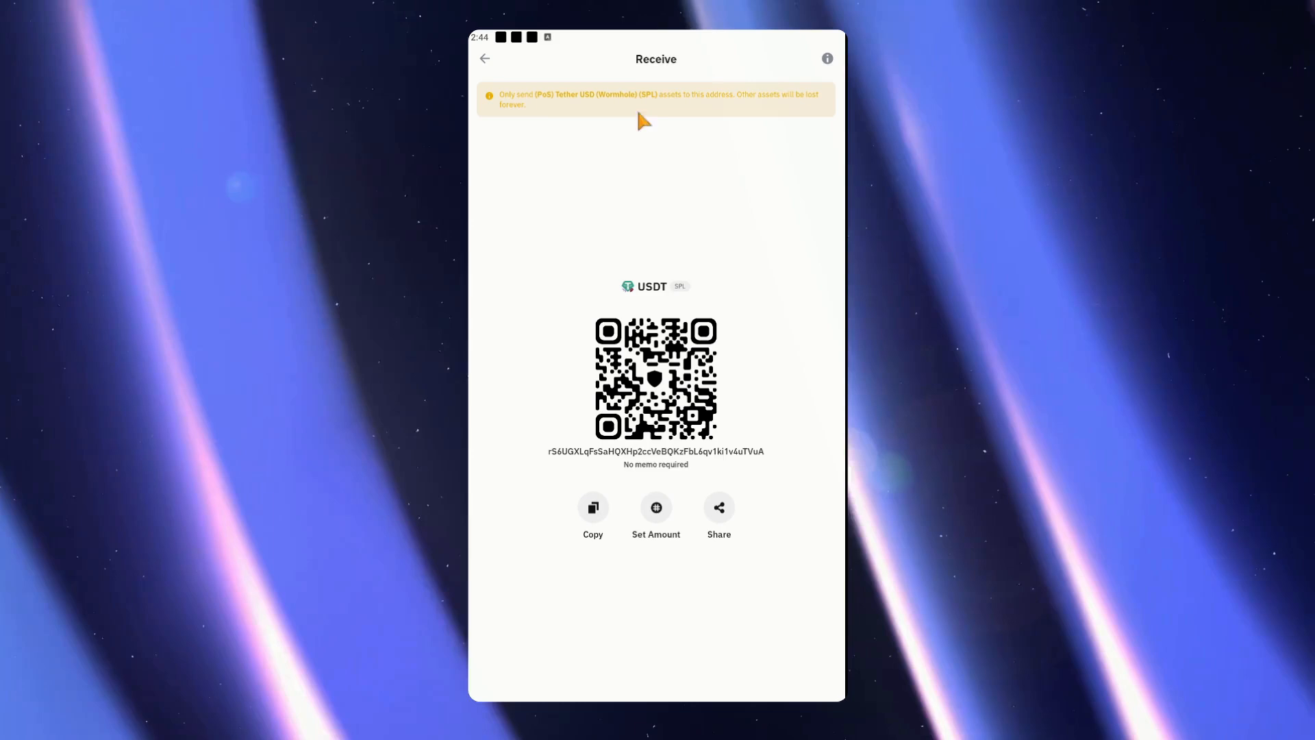
mouse_move(563, 170)
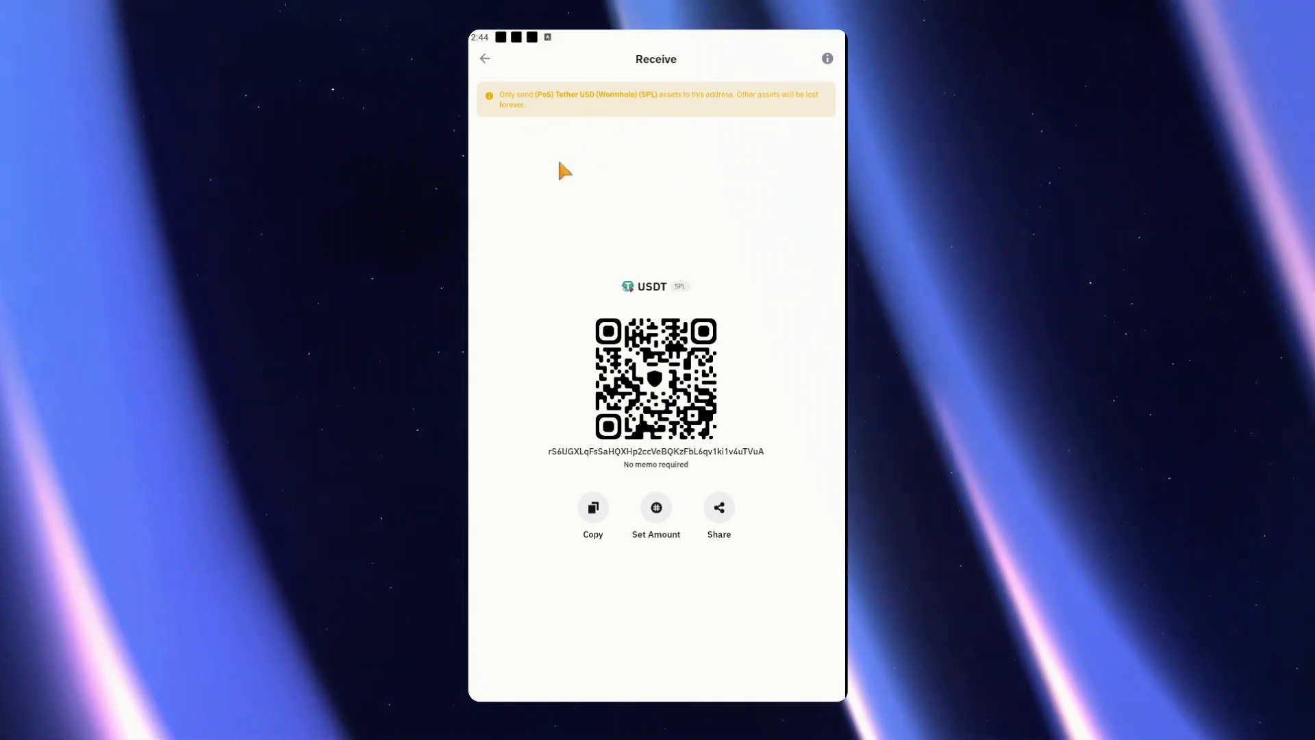
left_click(592, 507)
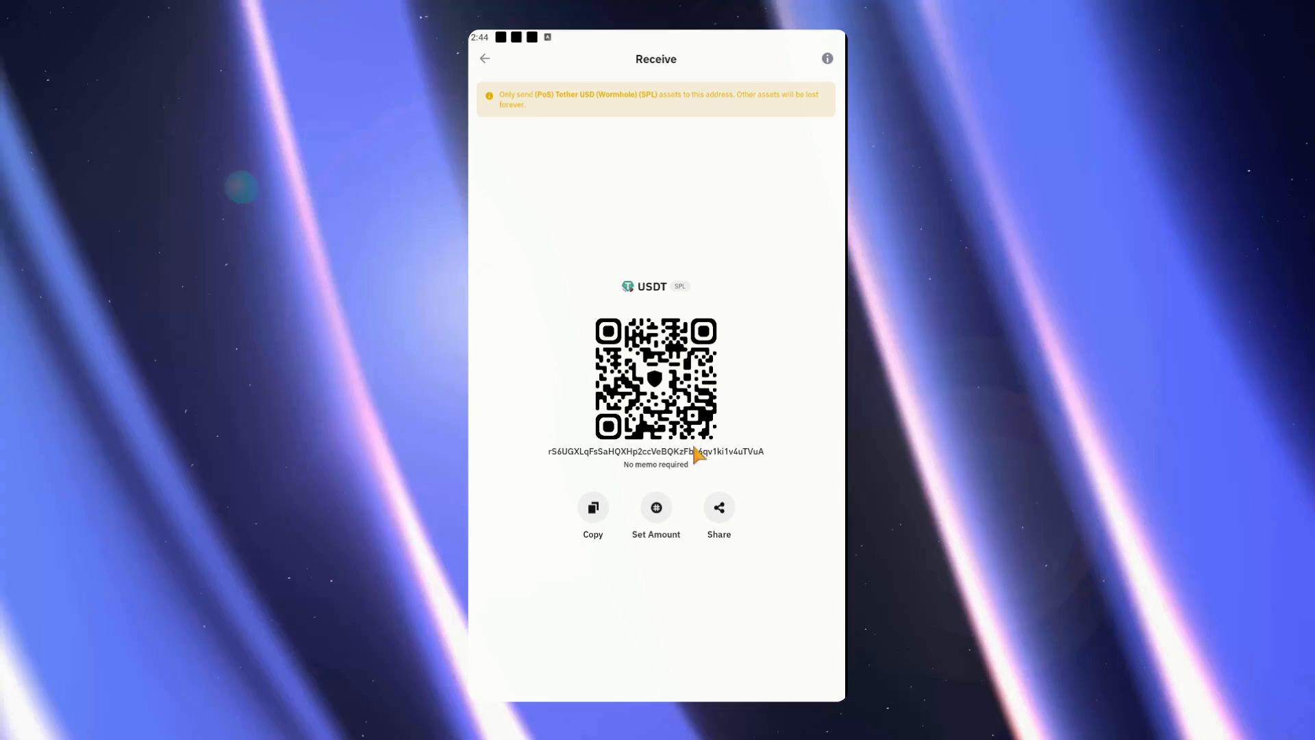
left_click(483, 57)
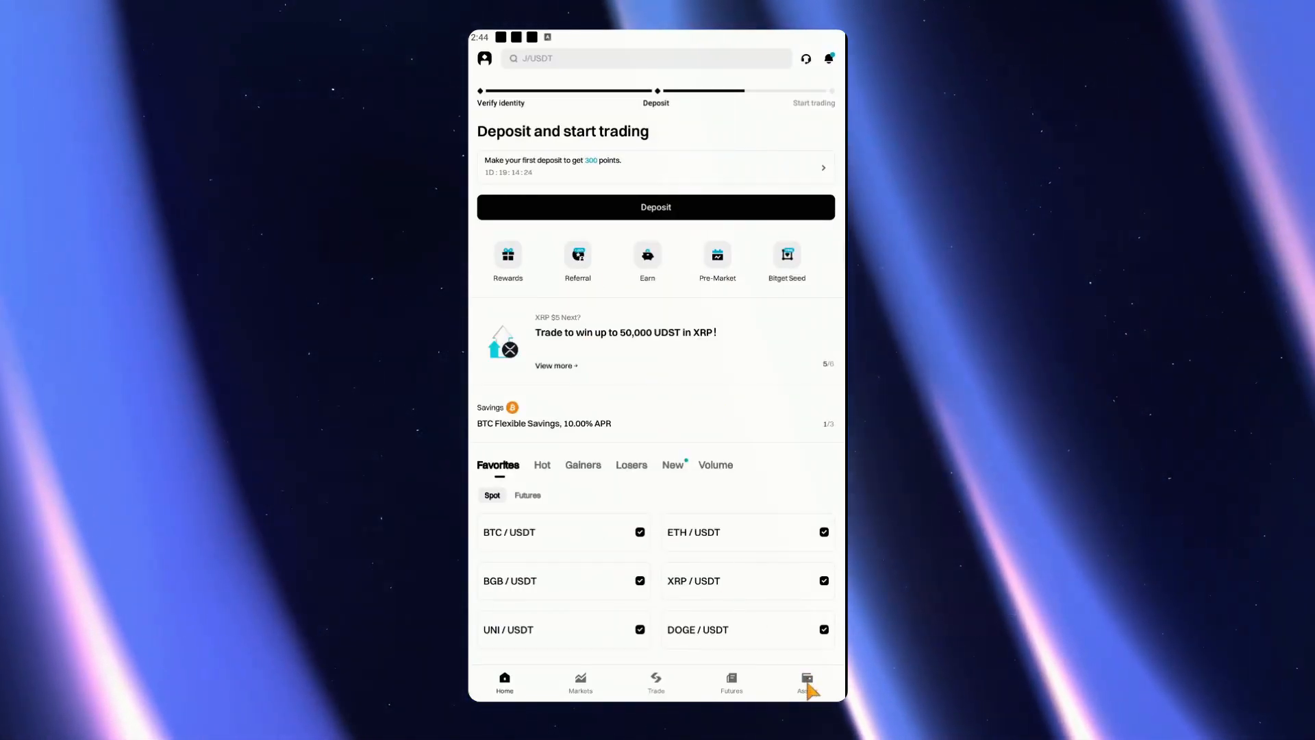
- From Bitget's Assets overview, start a spot withdrawal to reach the Send USDT form
left_click(806, 681)
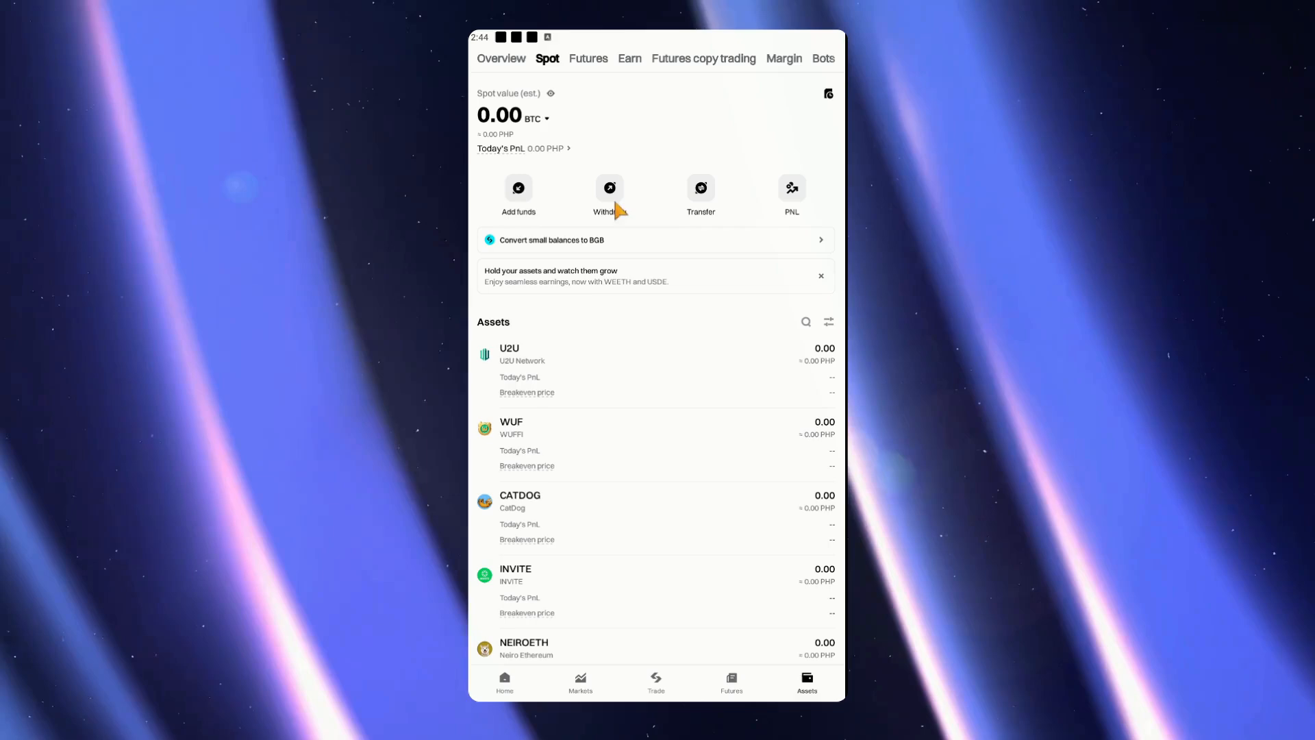
left_click(610, 188)
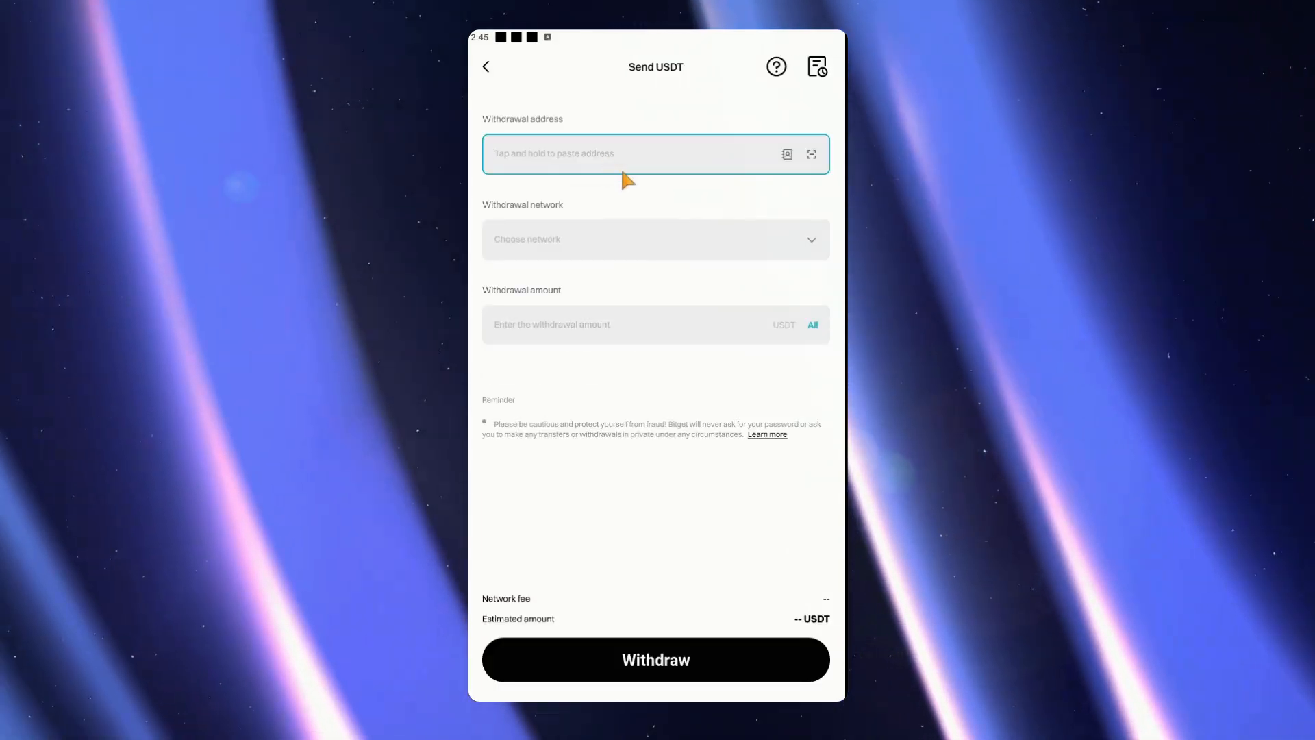
- Paste the copied Solana address as destination and select SOL (Solana) as the withdrawal network
left_click(654, 238)
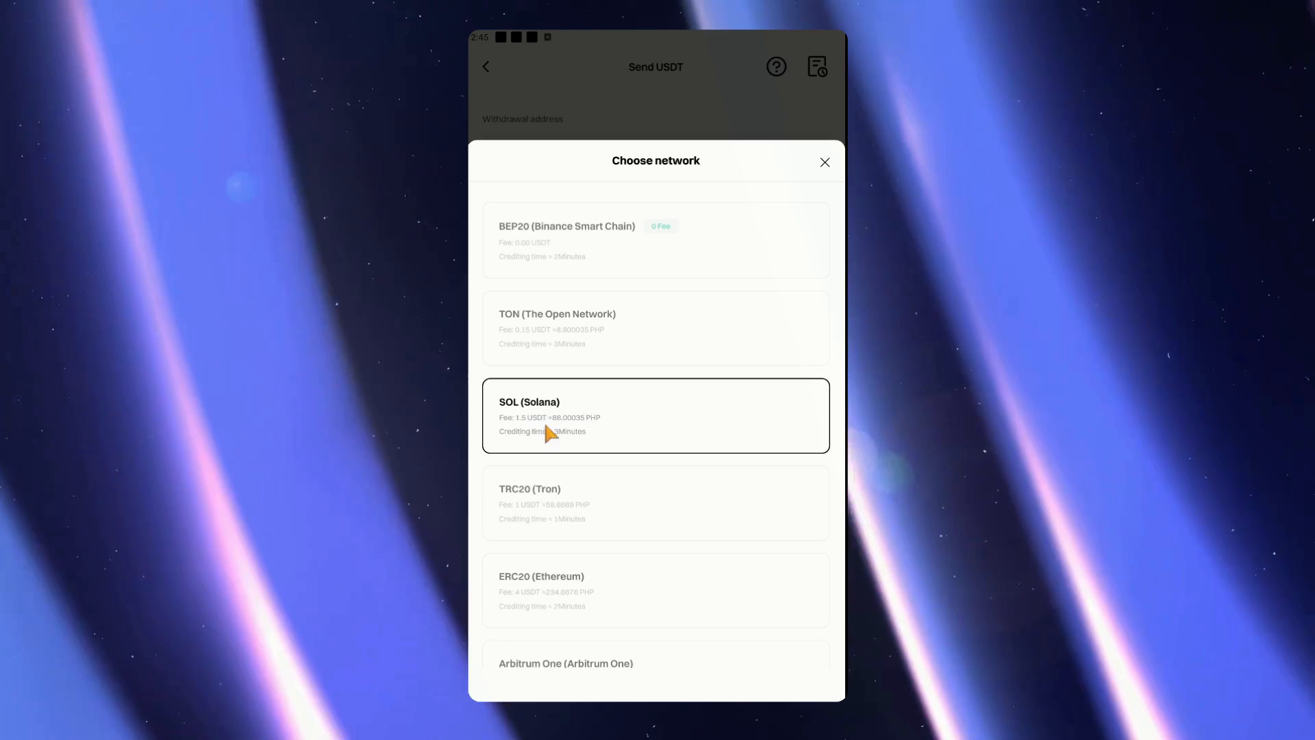
mouse_move(633, 419)
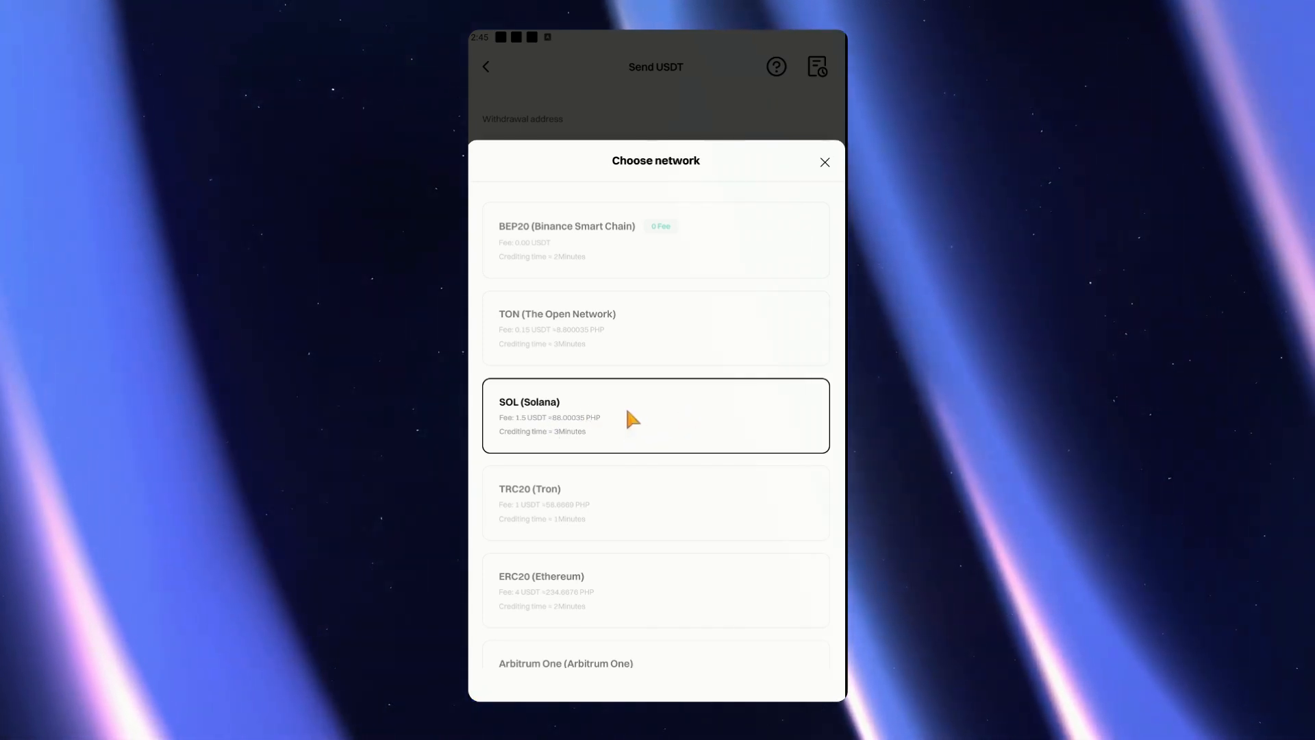
left_click(655, 415)
type("100")
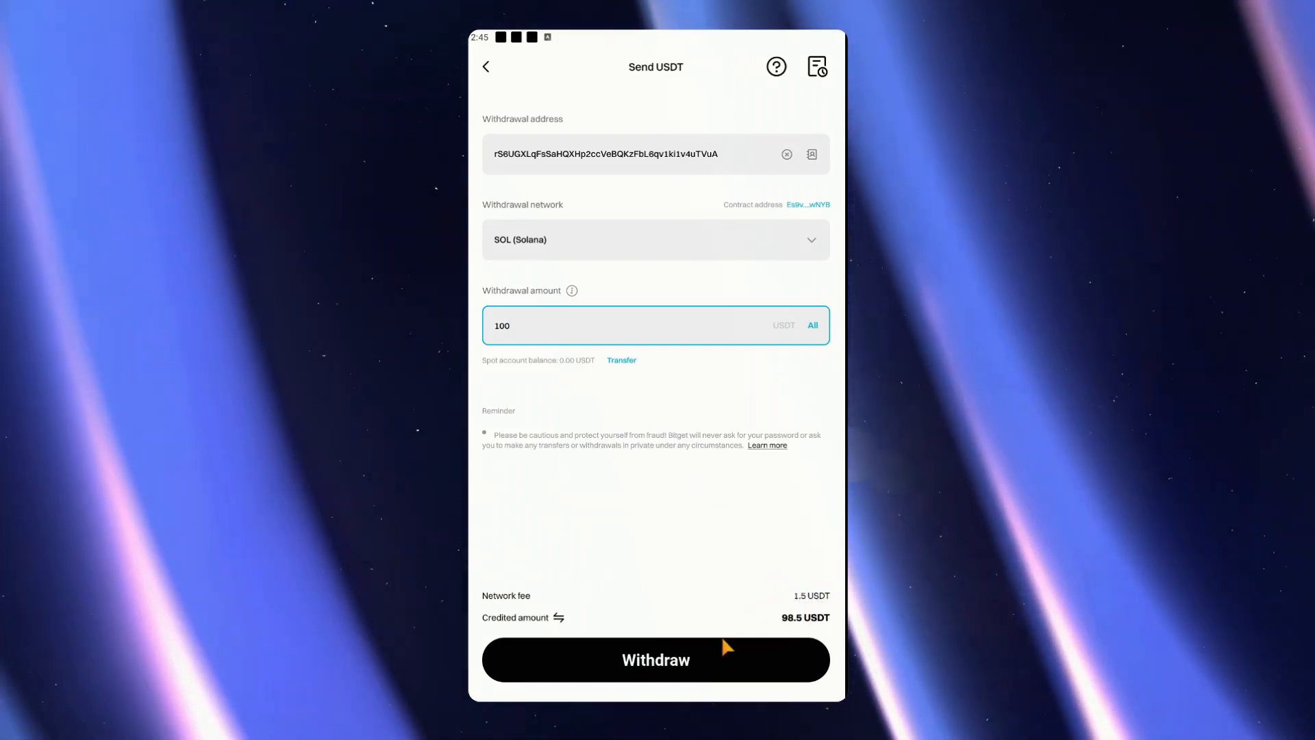
- Submit the 100 USDT withdrawal, which Bitget rejects with an Insufficient balance warning
left_click(655, 659)
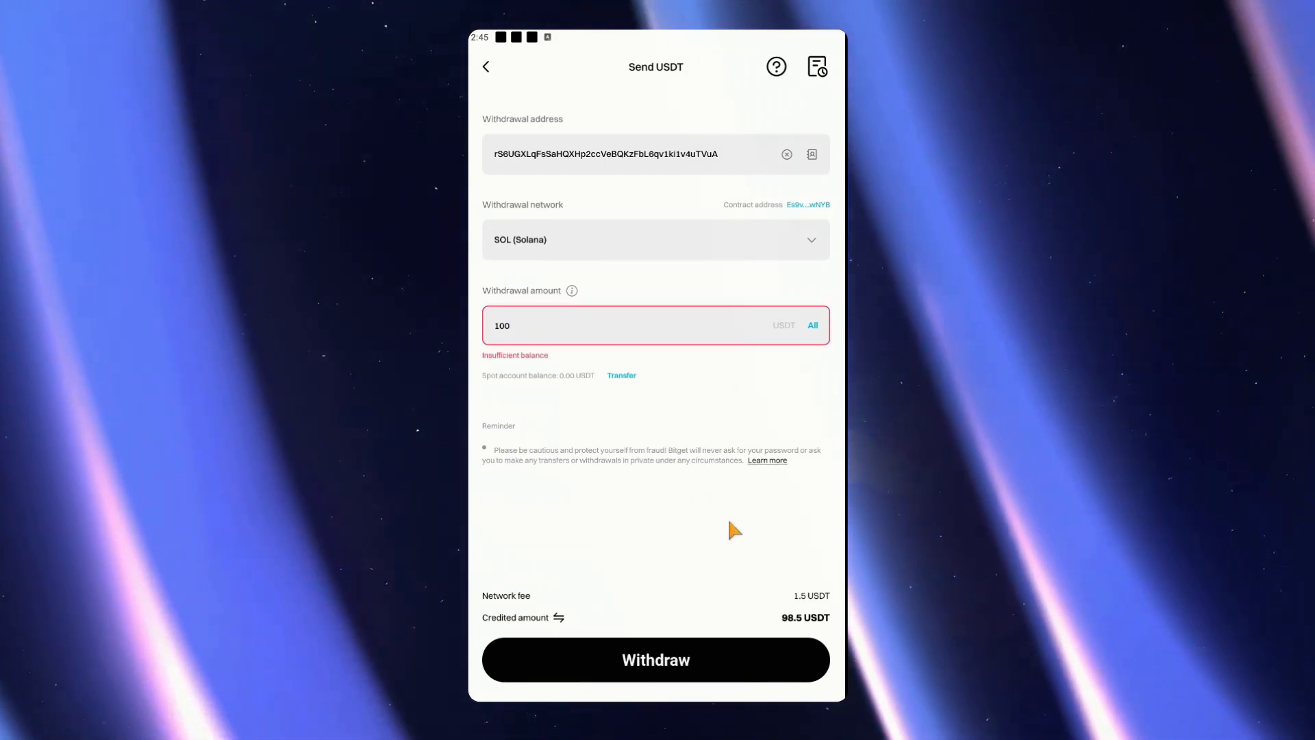
mouse_move(738, 516)
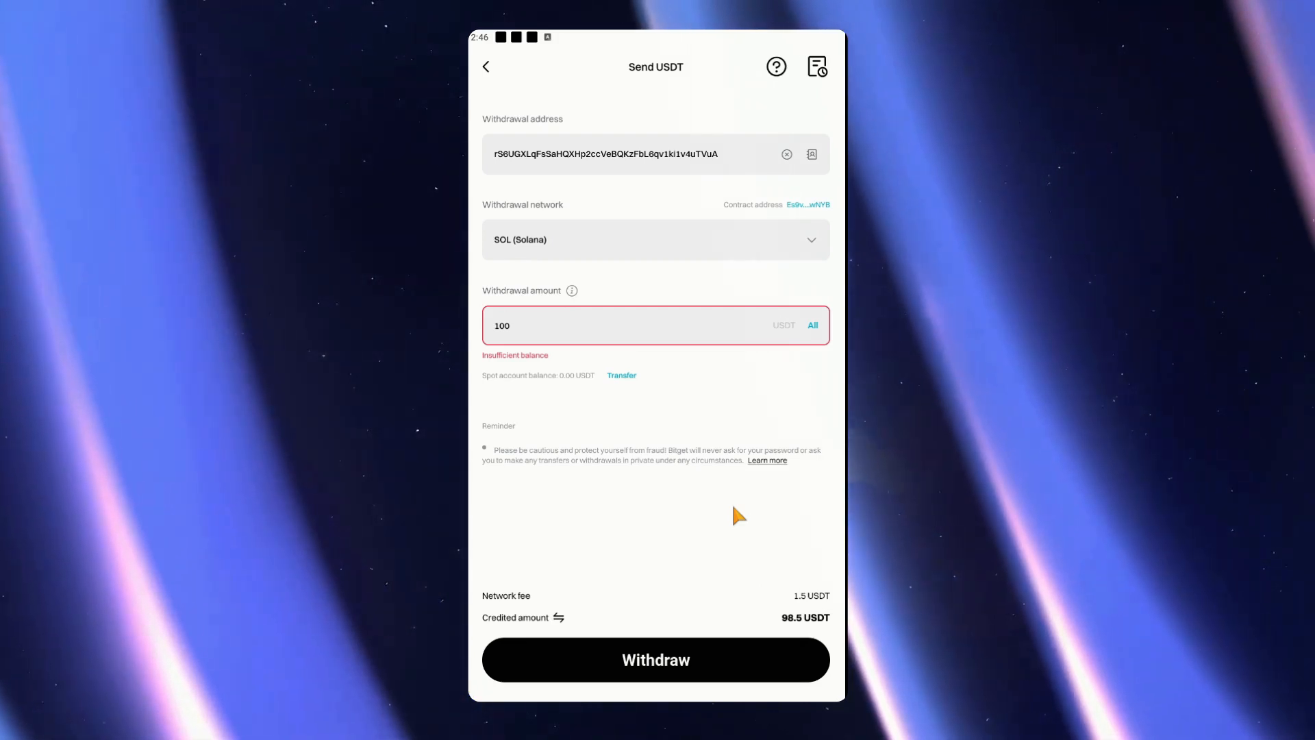
mouse_move(700, 559)
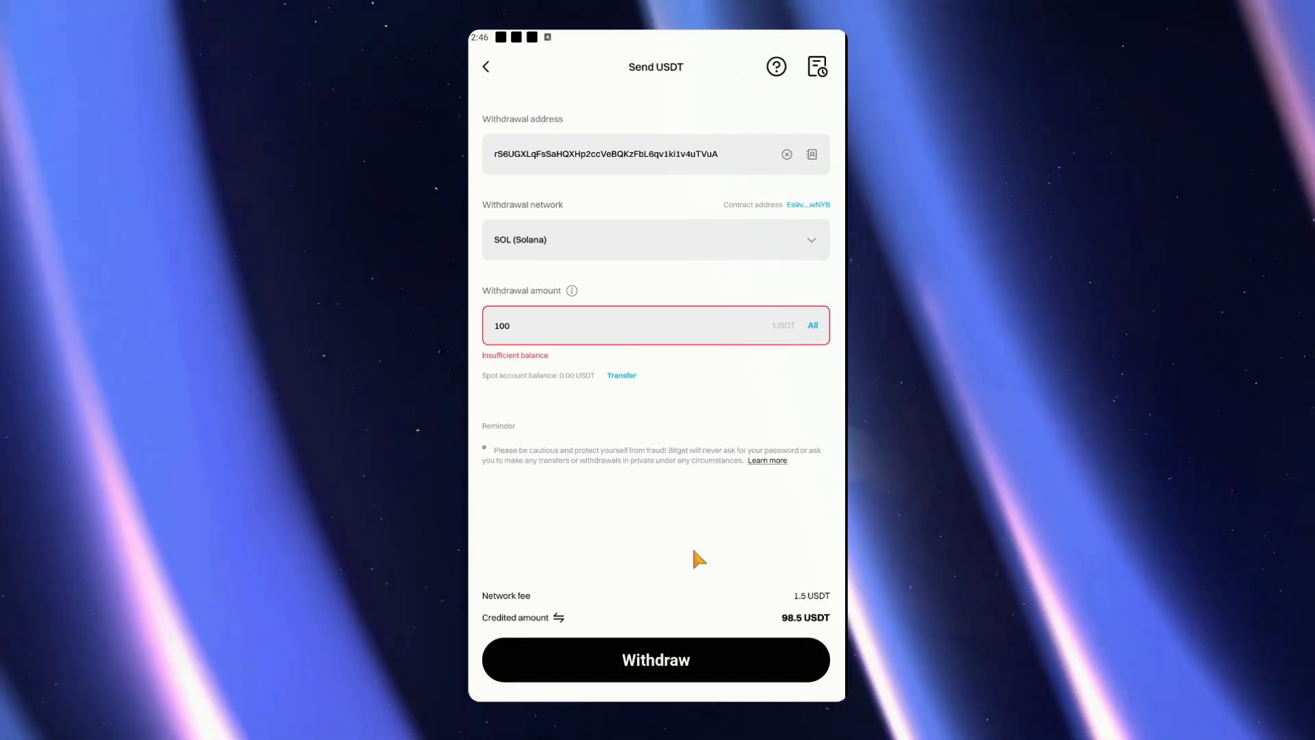